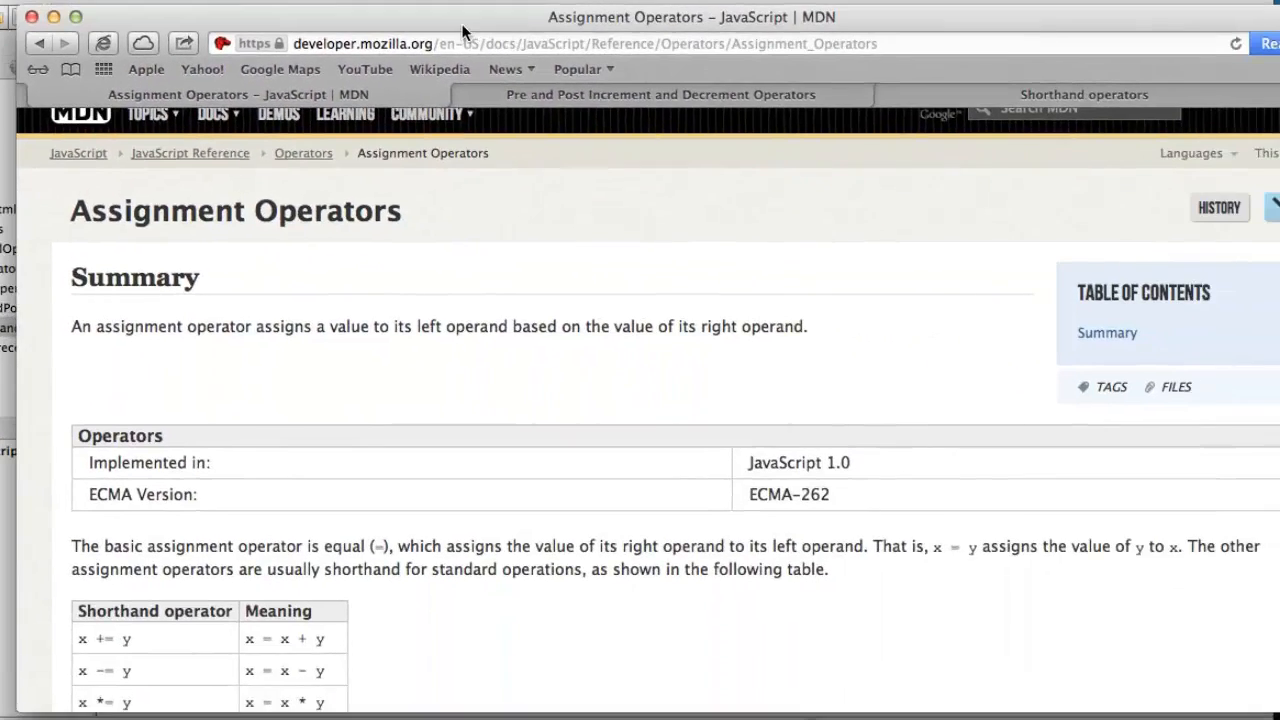
mouse_move(893, 388)
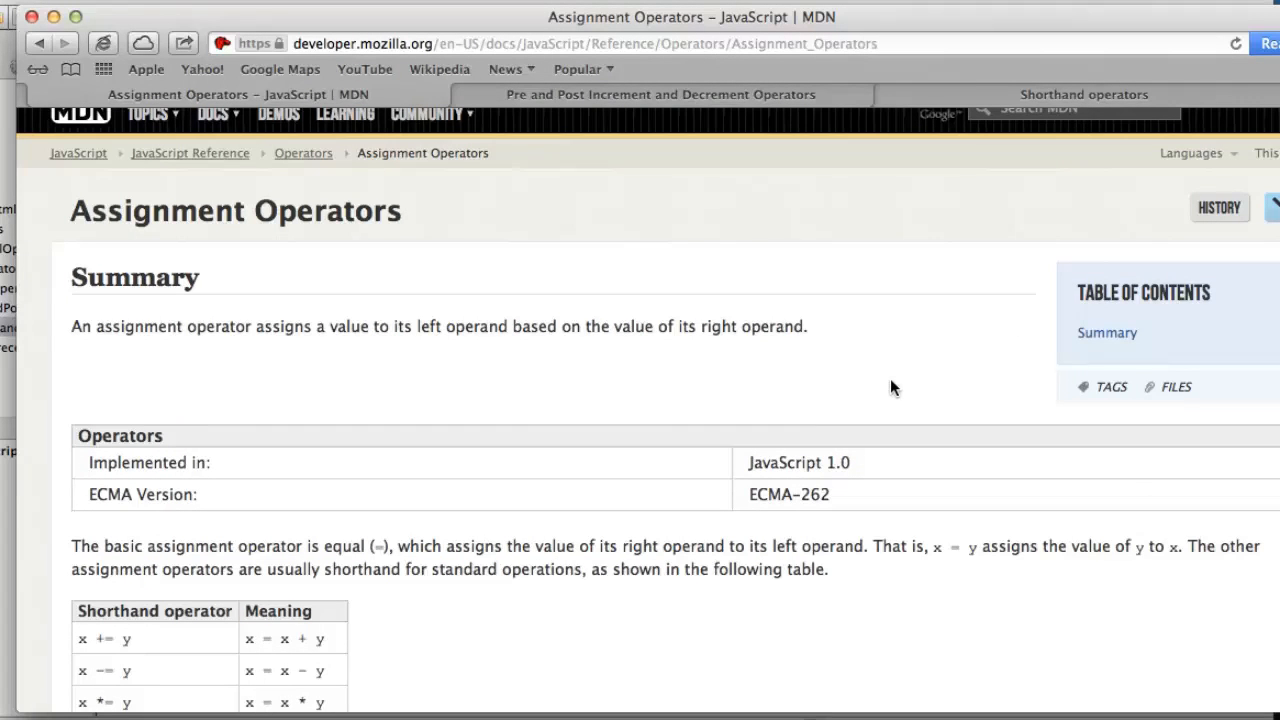
Scroll down the demo page and enter 102 into the number field.
scroll(down, 3)
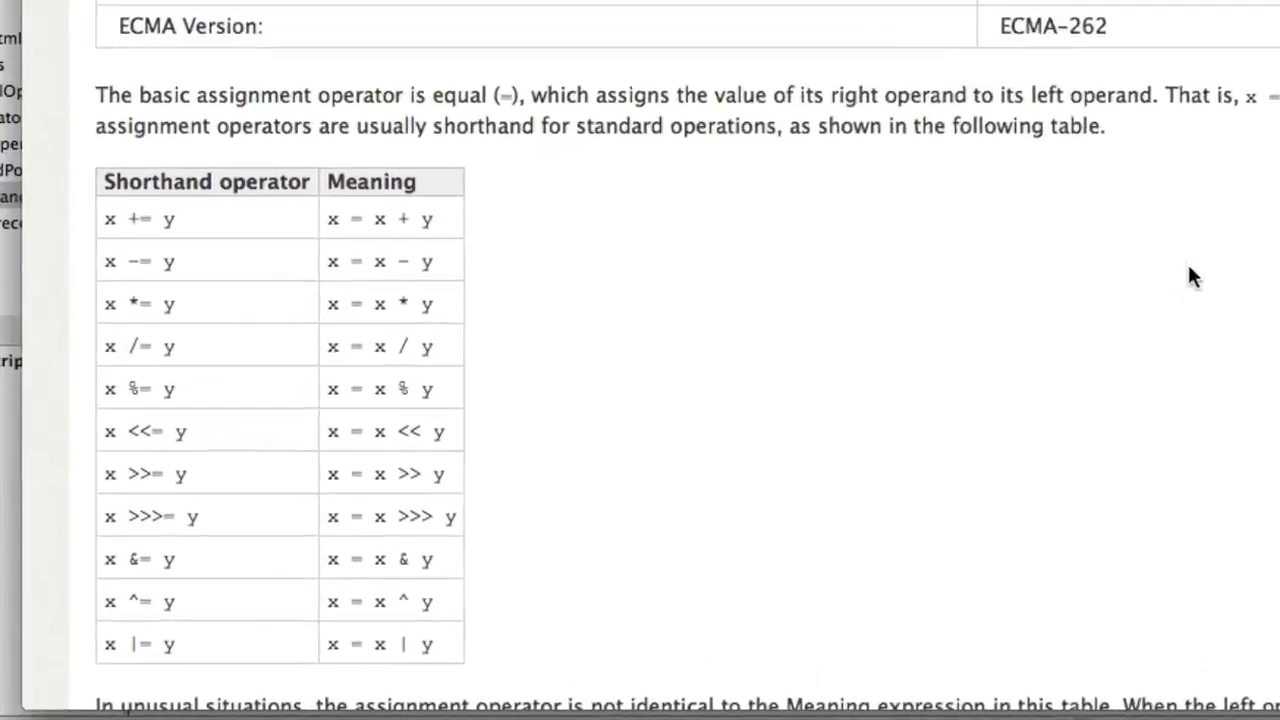
scroll(down, 3)
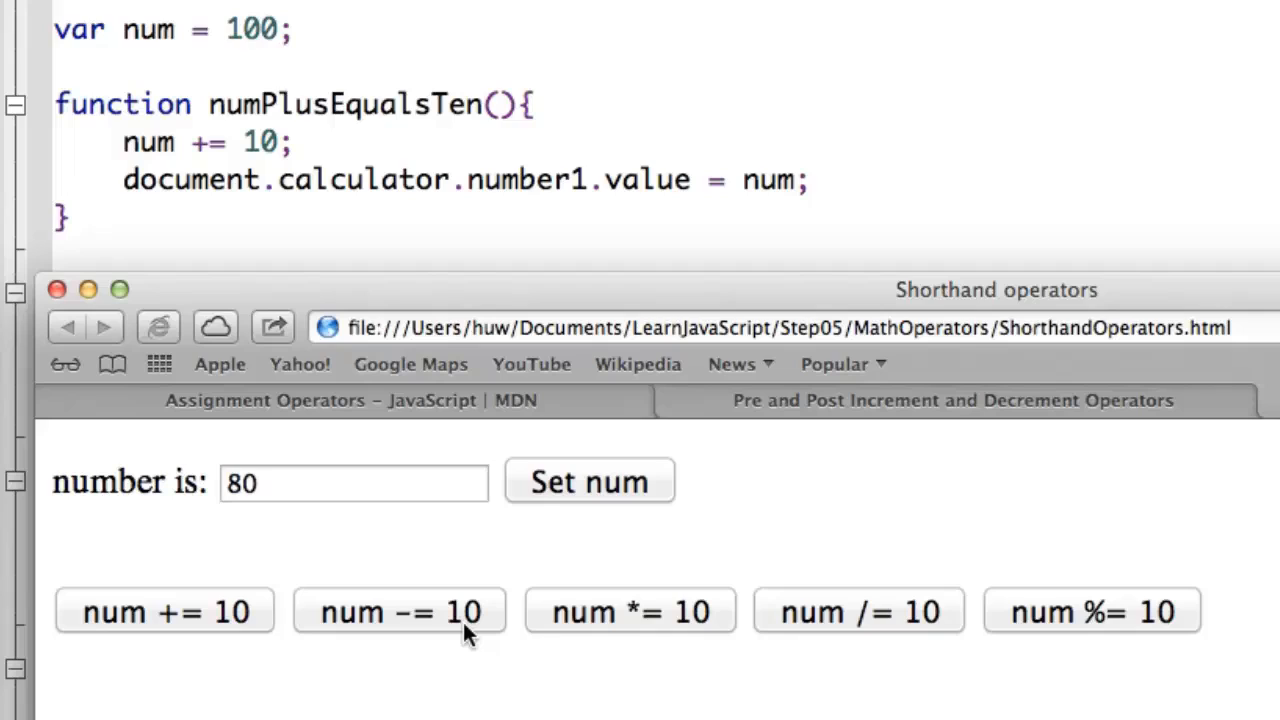
mouse_move(705, 620)
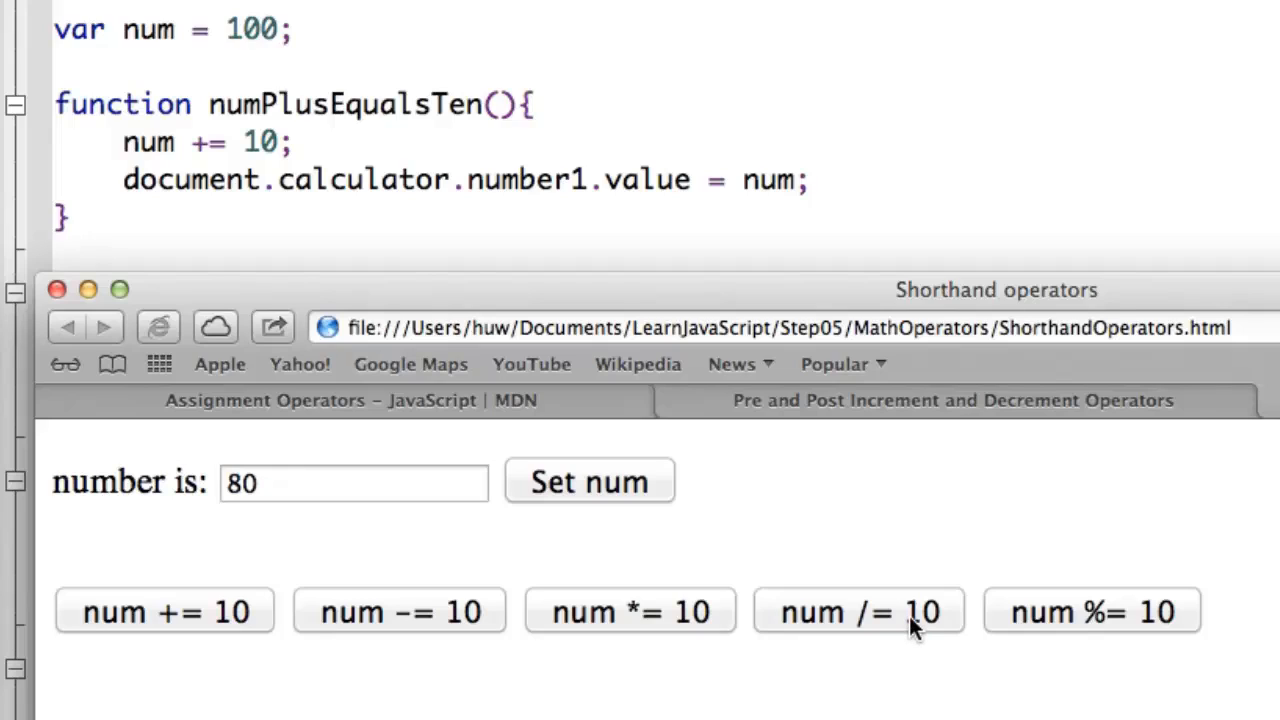
mouse_move(1048, 623)
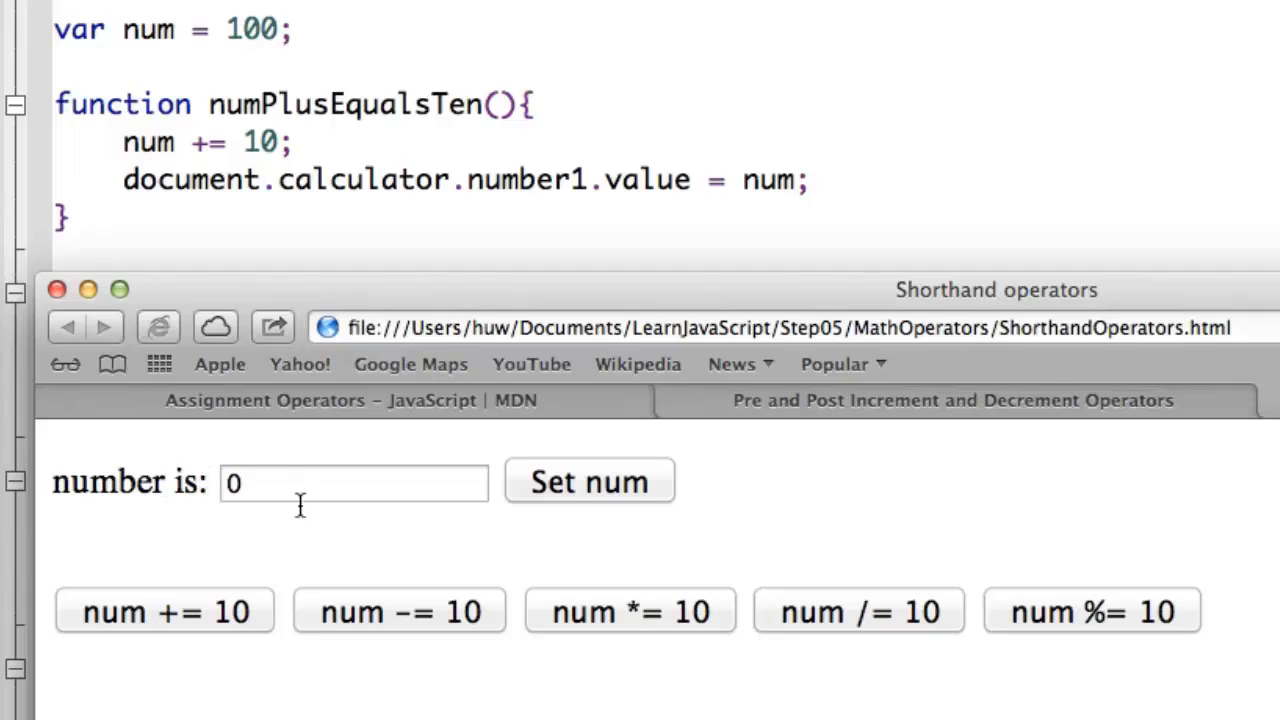
click(353, 482)
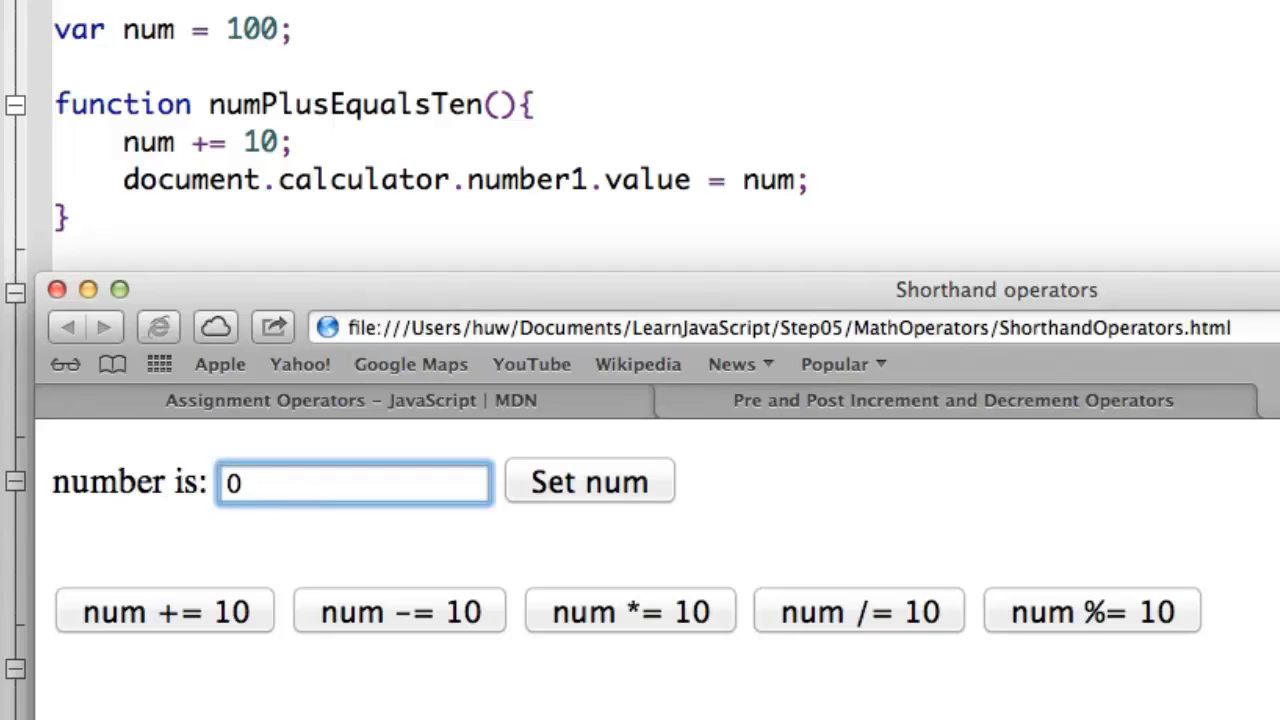
text(102)
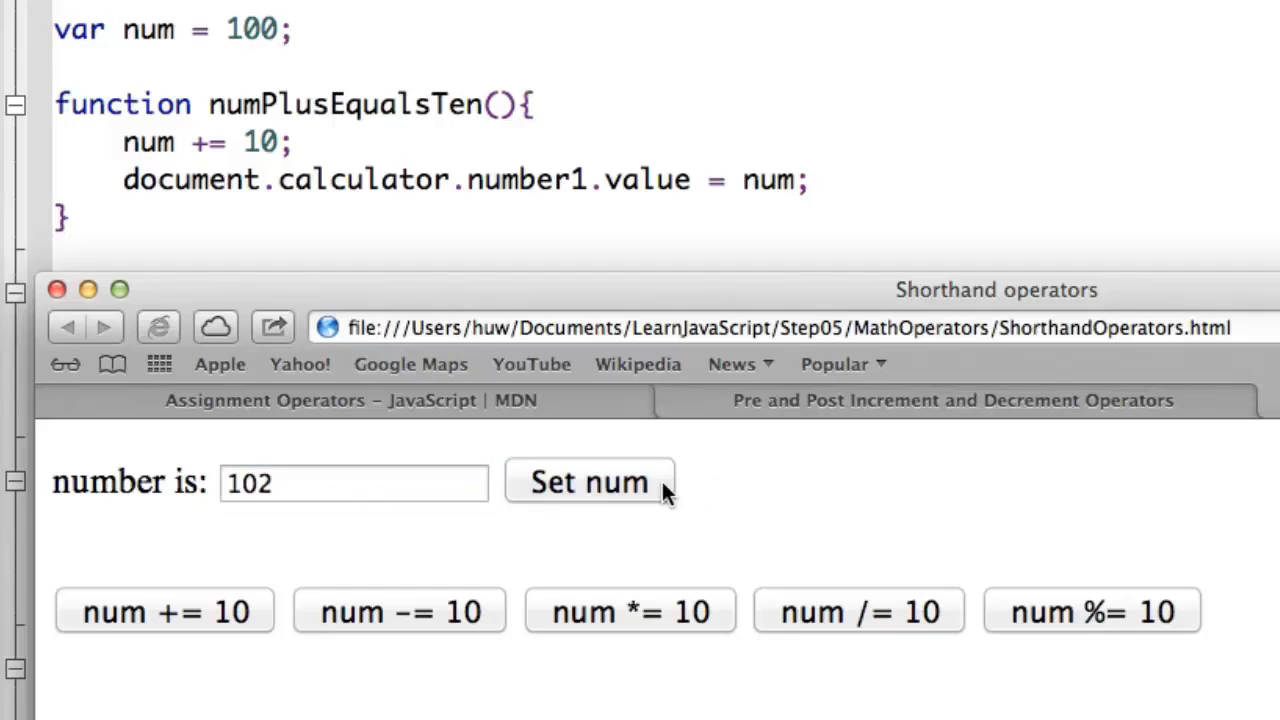
mouse_move(800, 527)
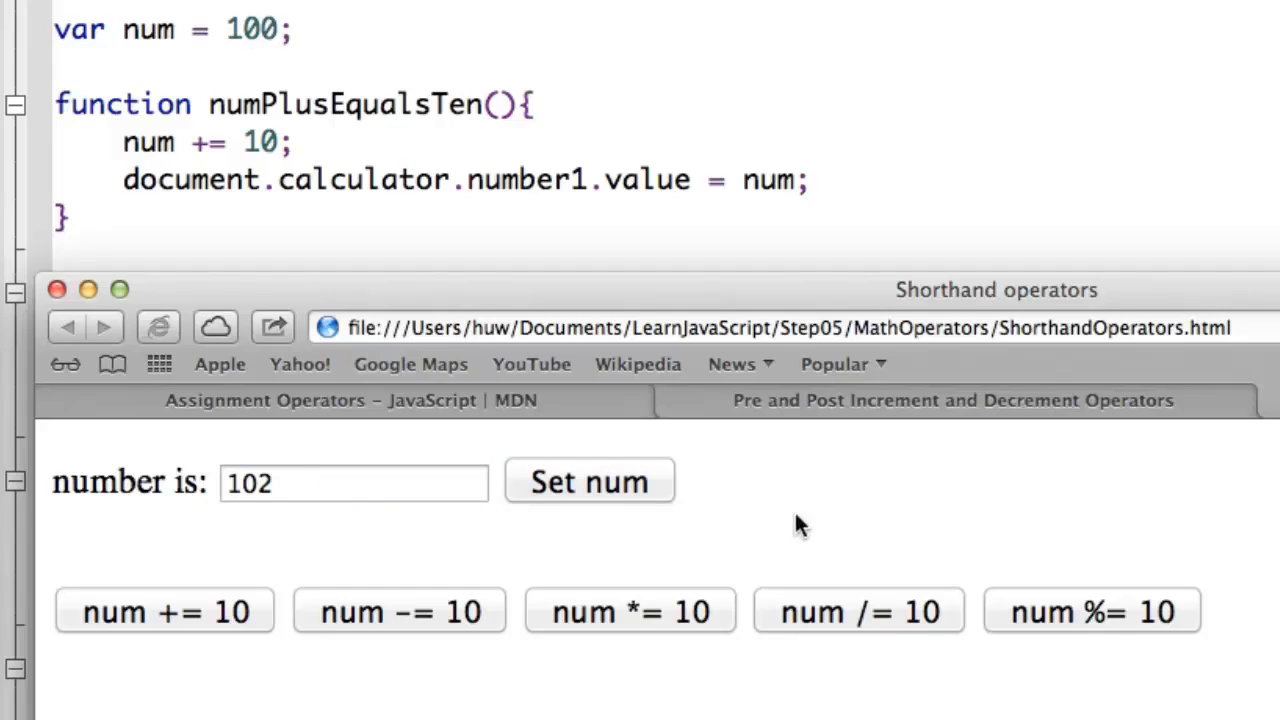